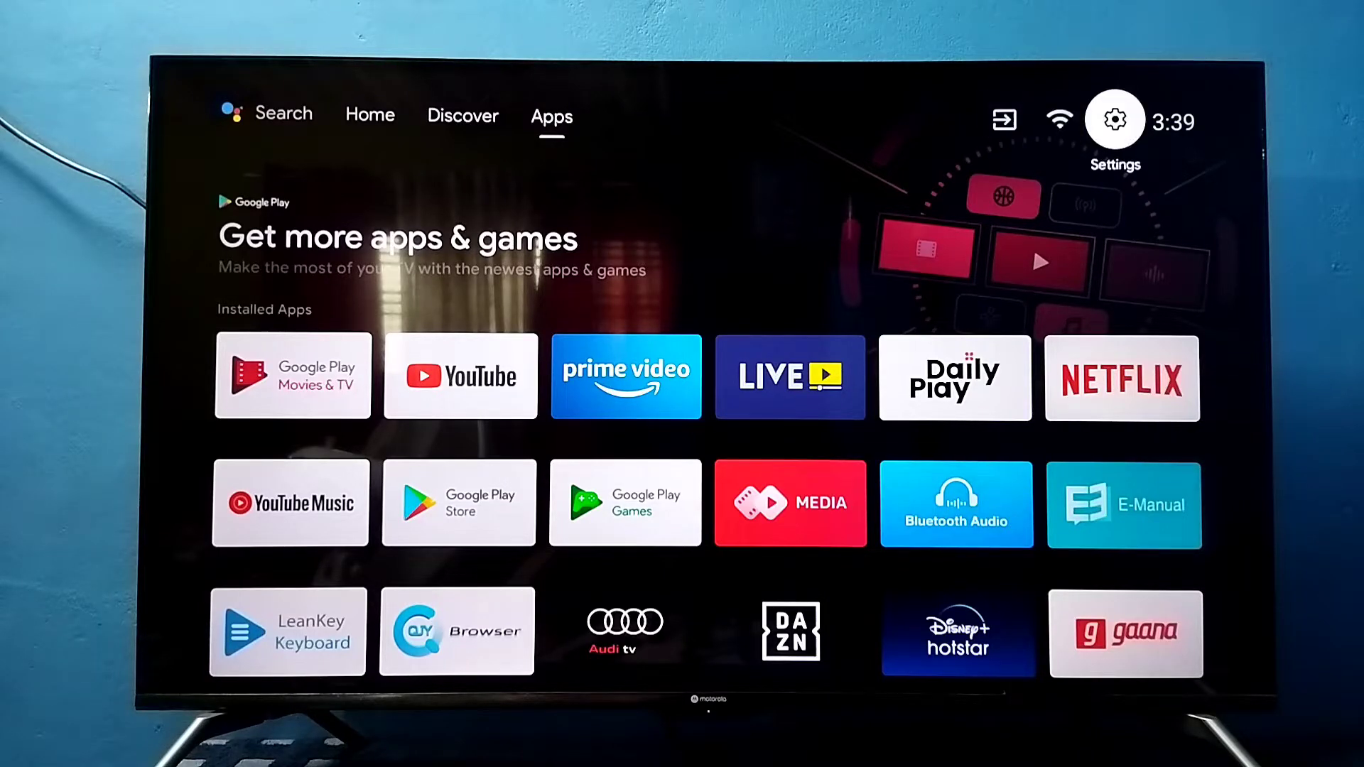
- Open Settings > Inputs and scroll the HDMI 1–3 and AV input list
left_click(1114, 120)
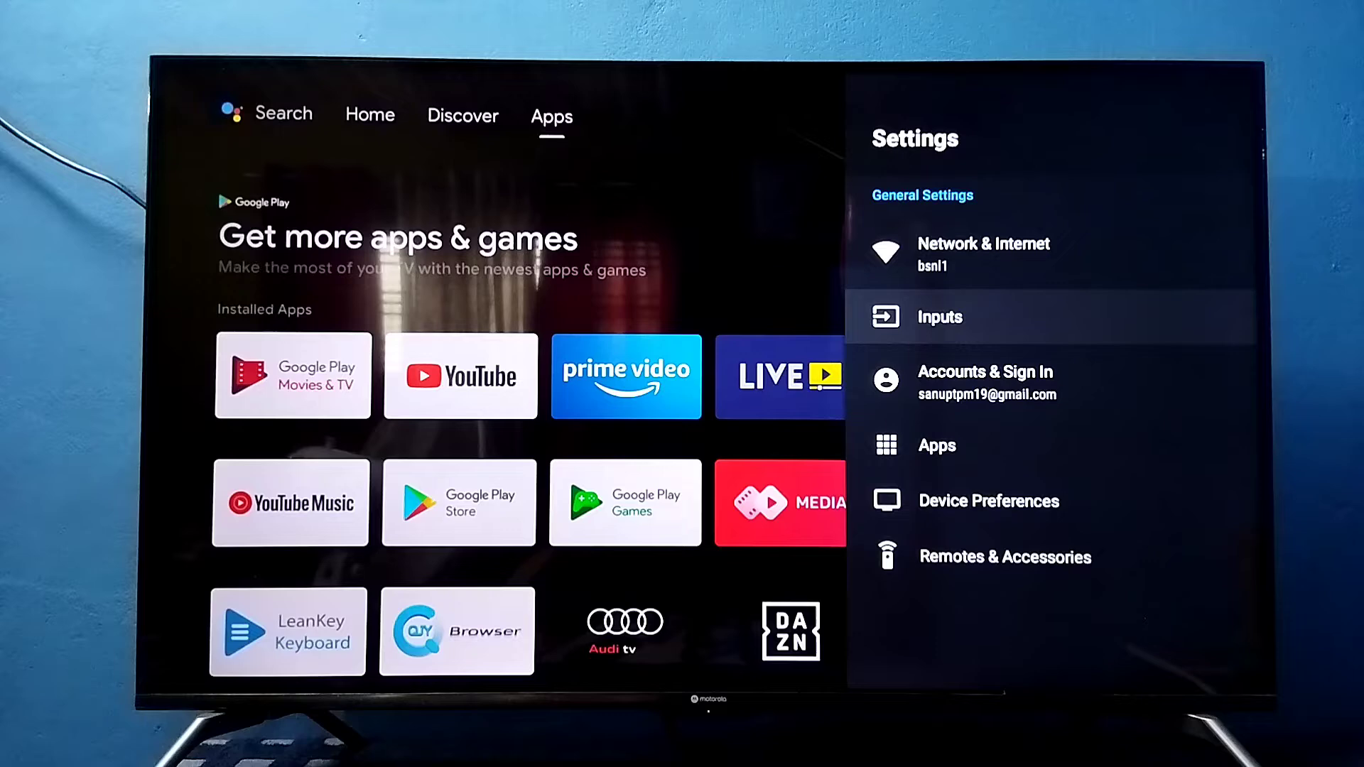
left_click(940, 317)
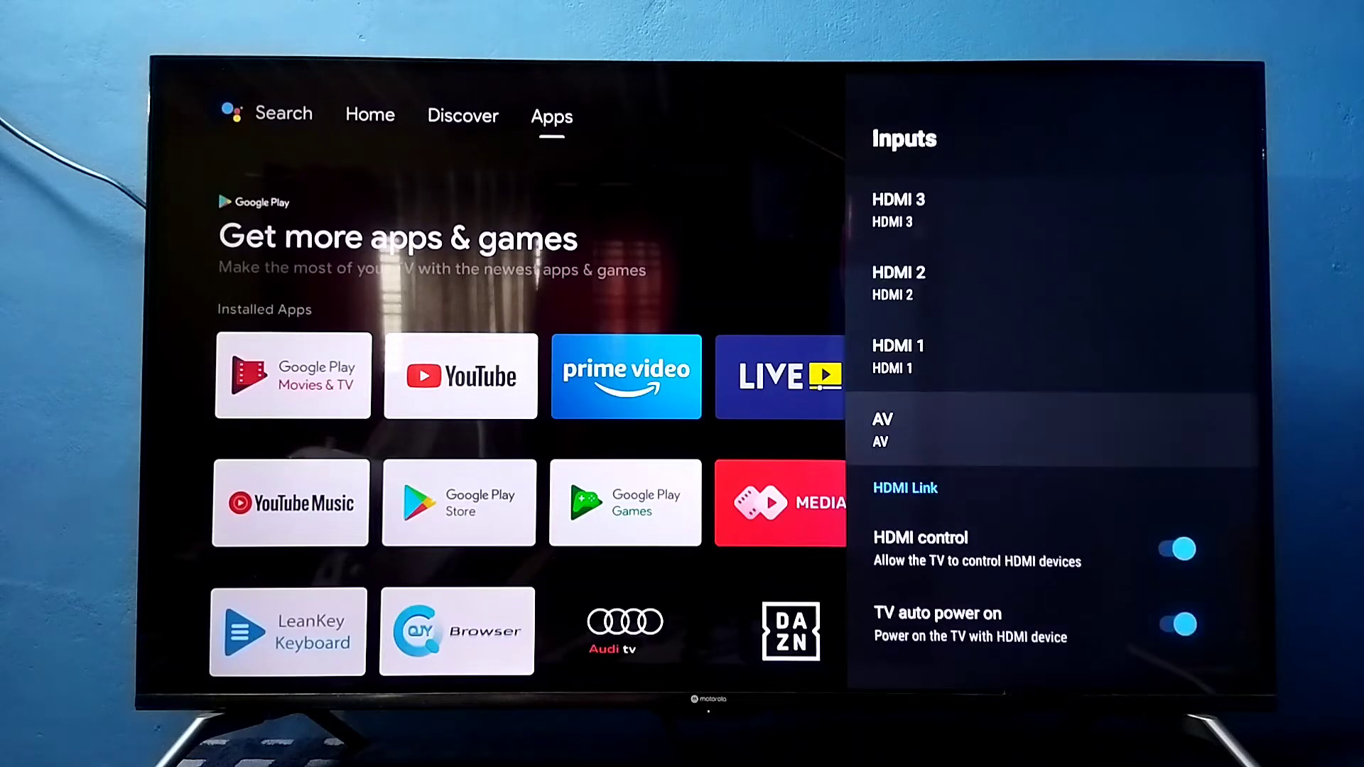
scroll("up", 3)
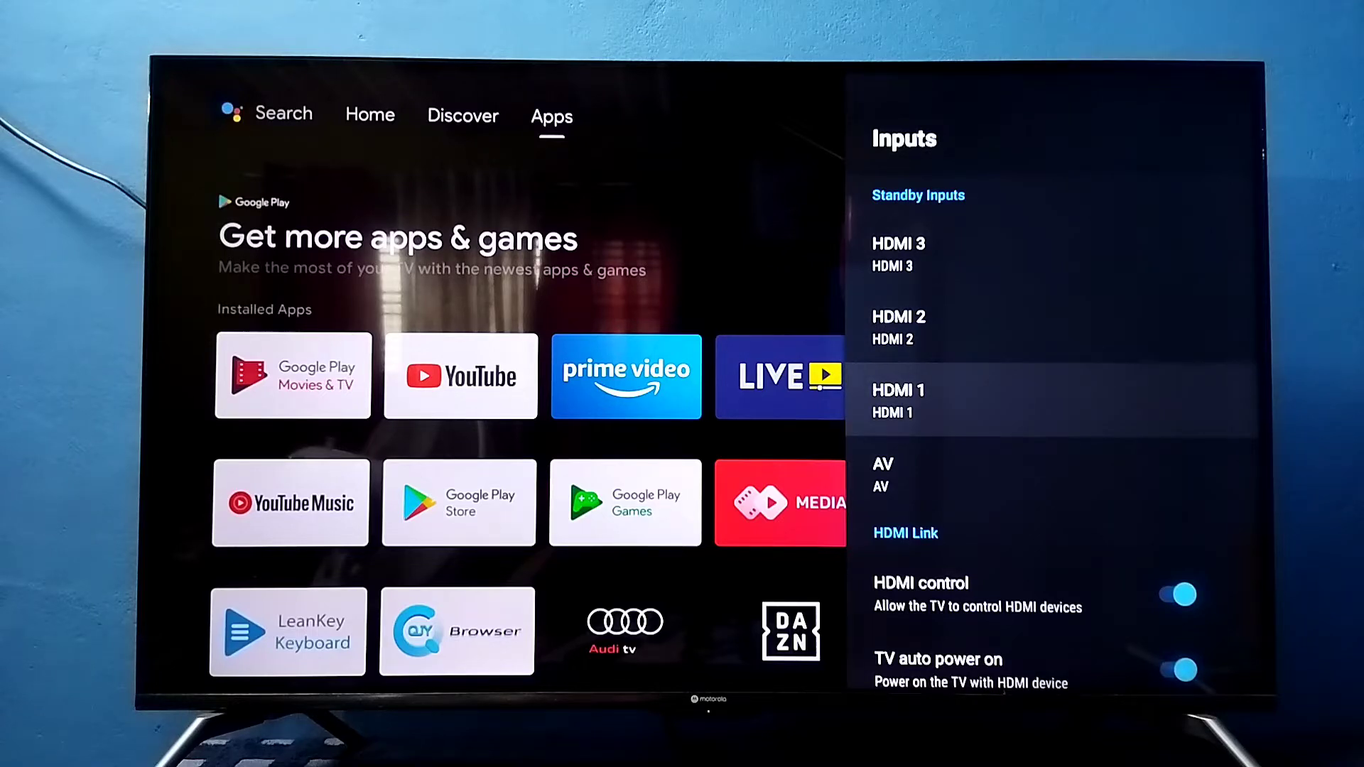
- Review HDMI 1's name options, then exit and open the Input source list
left_click(1044, 401)
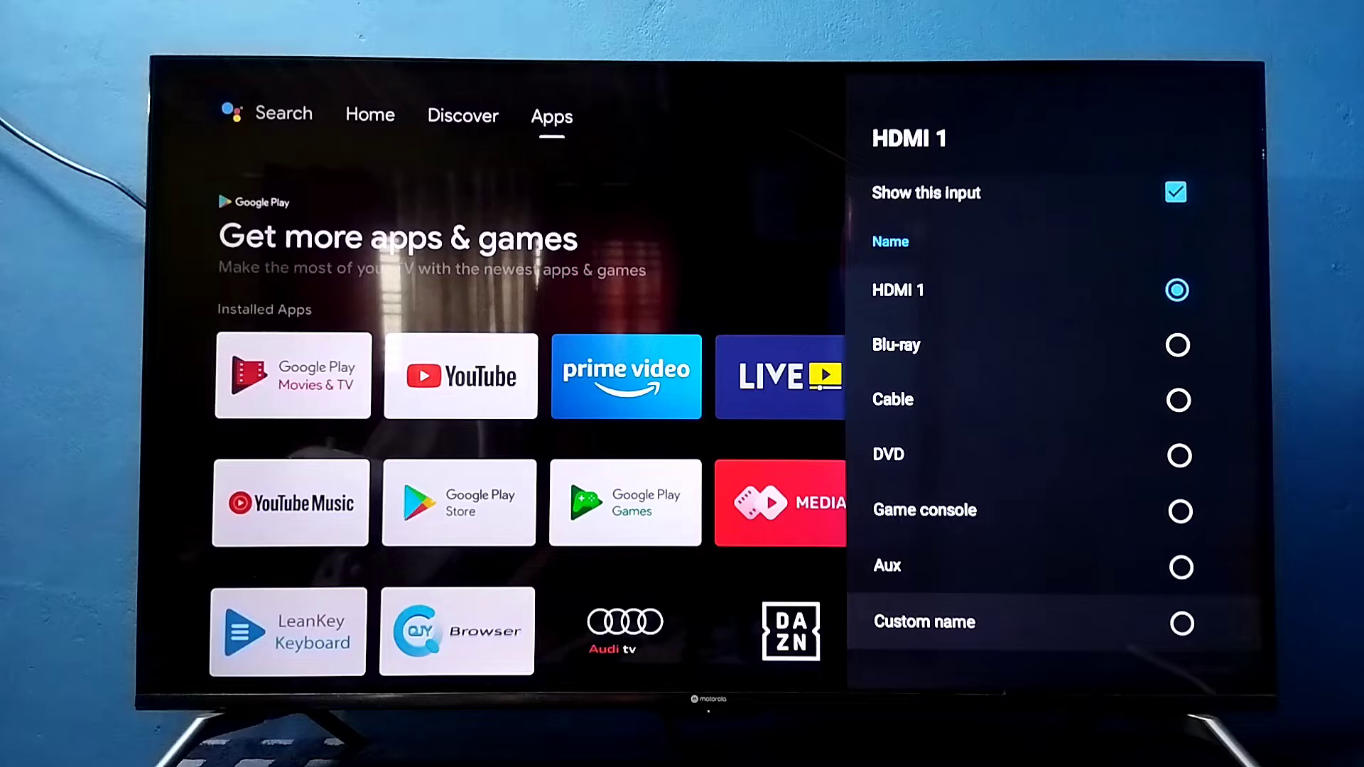
left_click(924, 620)
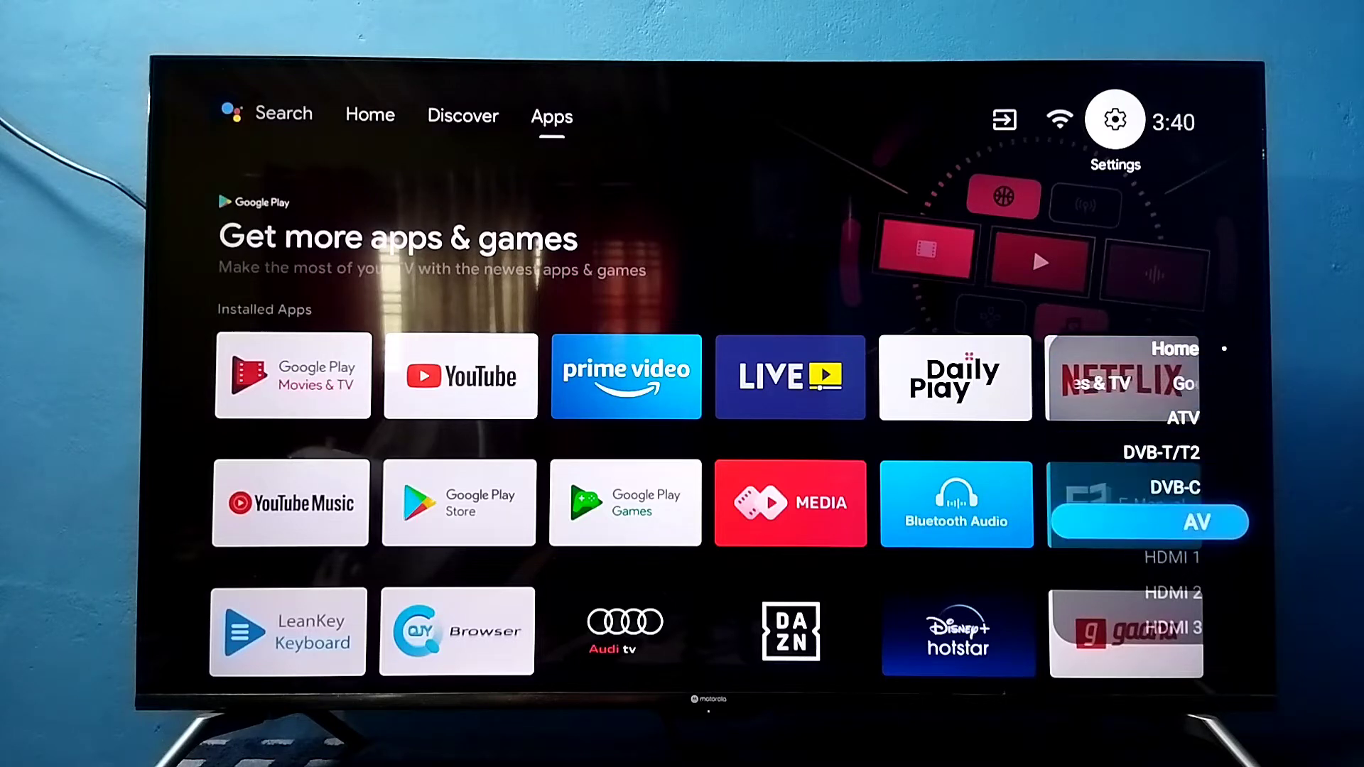
- Scroll the source list to HDMI 1, switch to it, and return Home
scroll("down", 3)
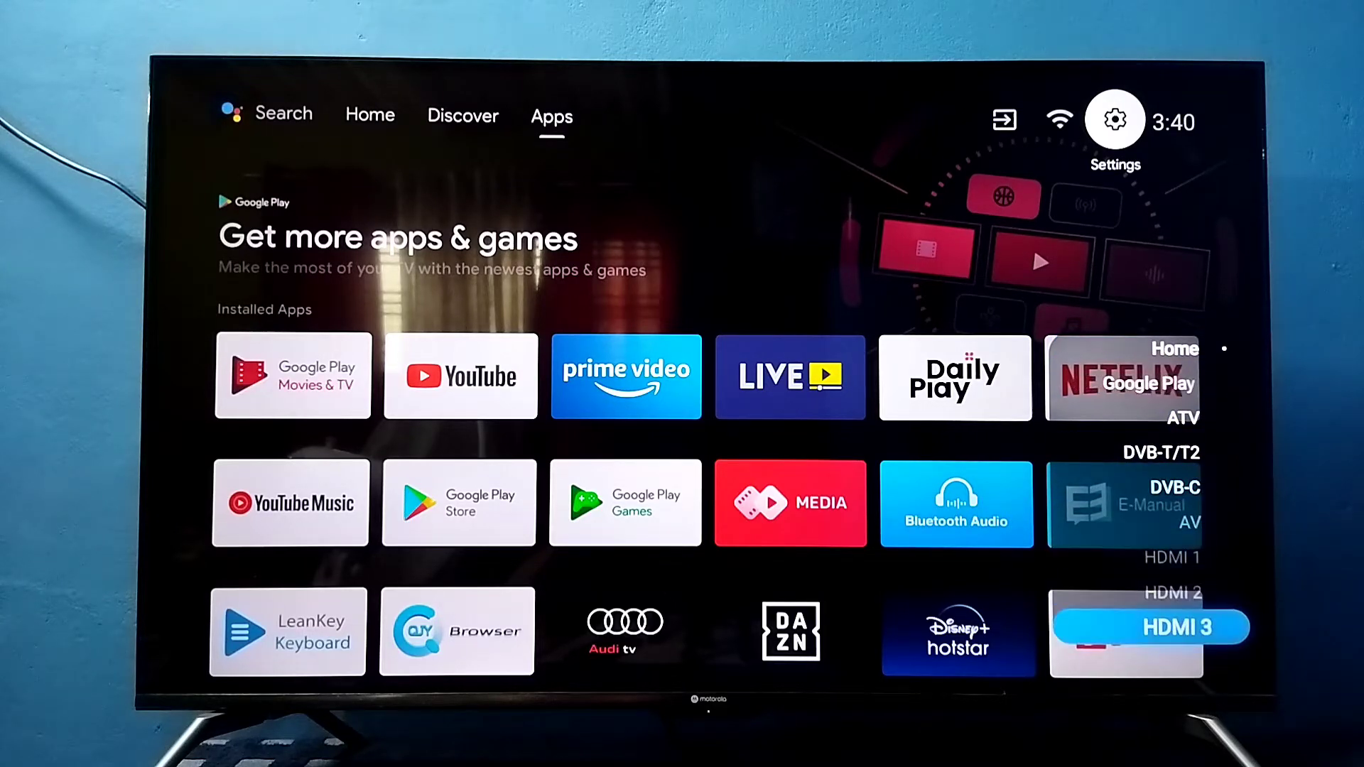
scroll("up", 3)
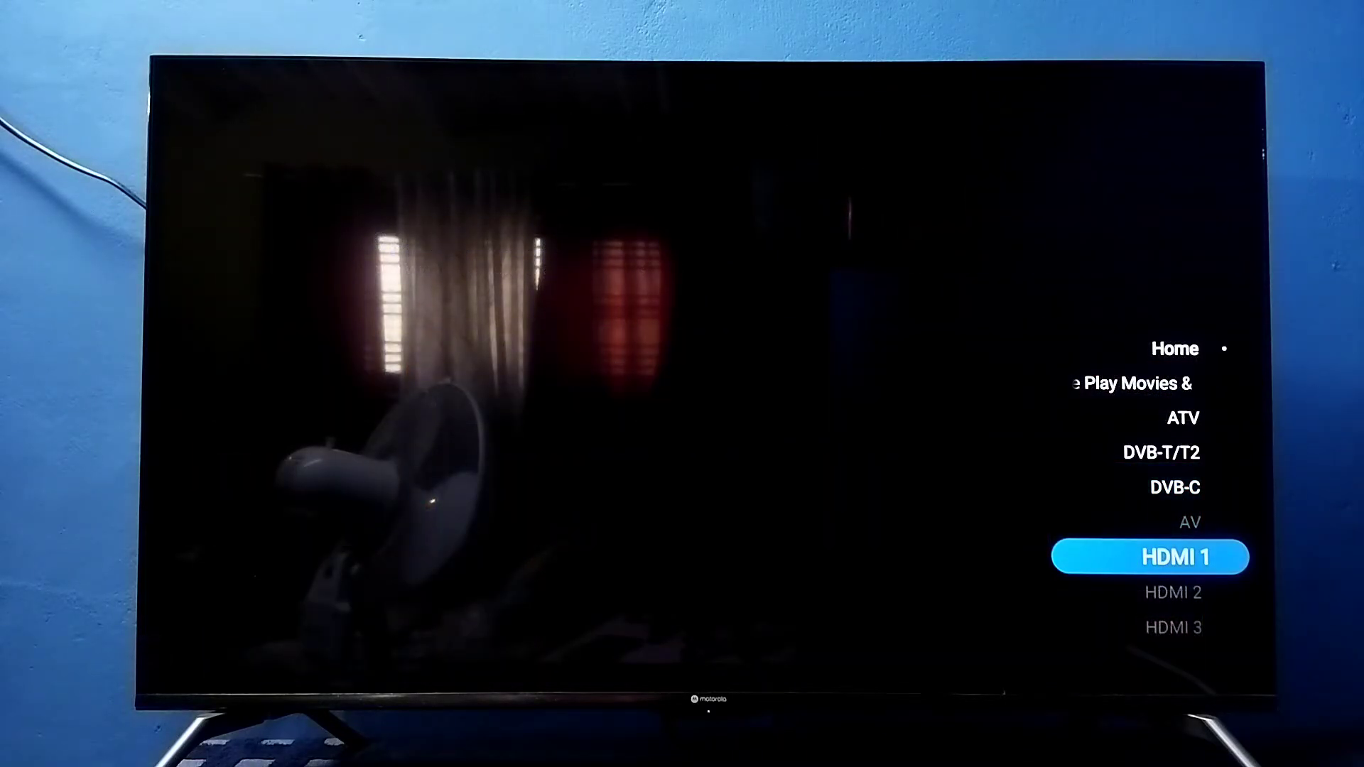
left_click(1148, 556)
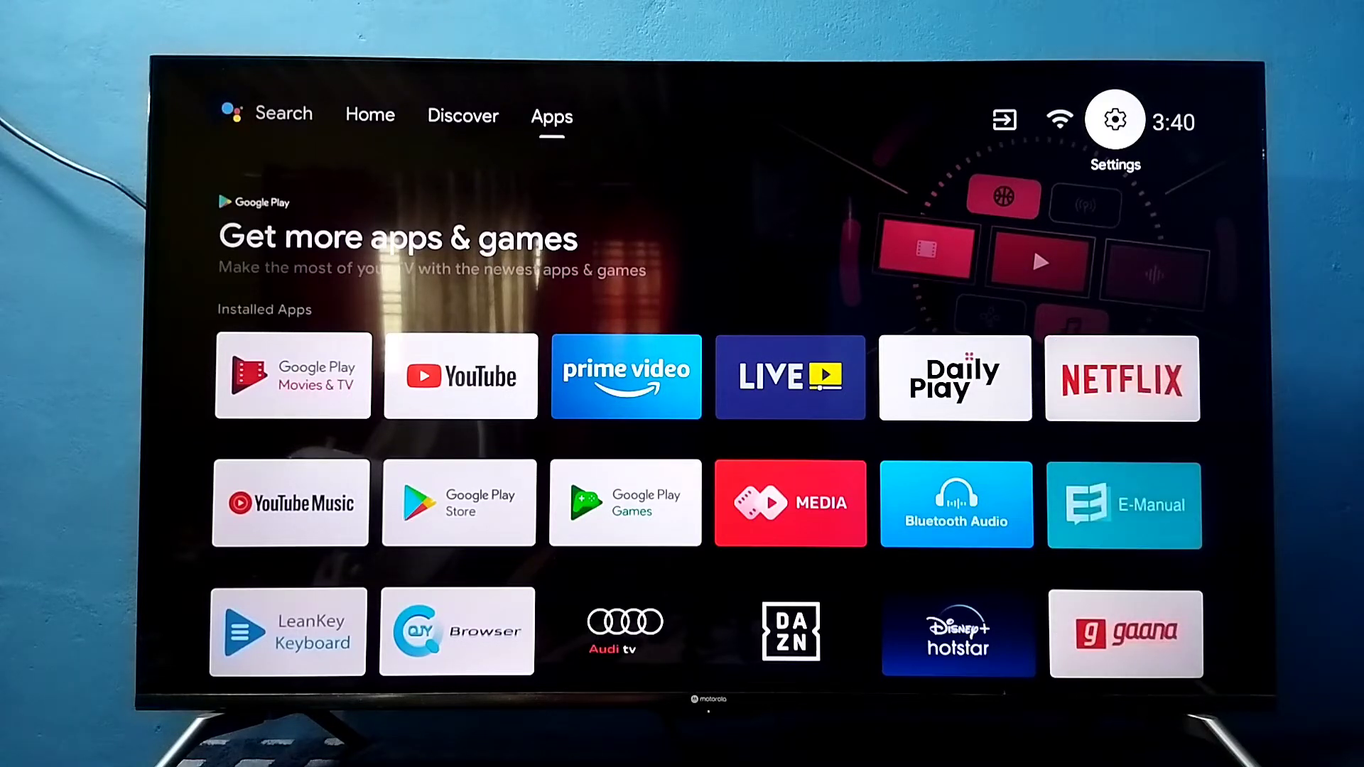
- Name HDMI 1 'DVD' via Settings > Inputs and confirm it in the source list
left_click(1115, 119)
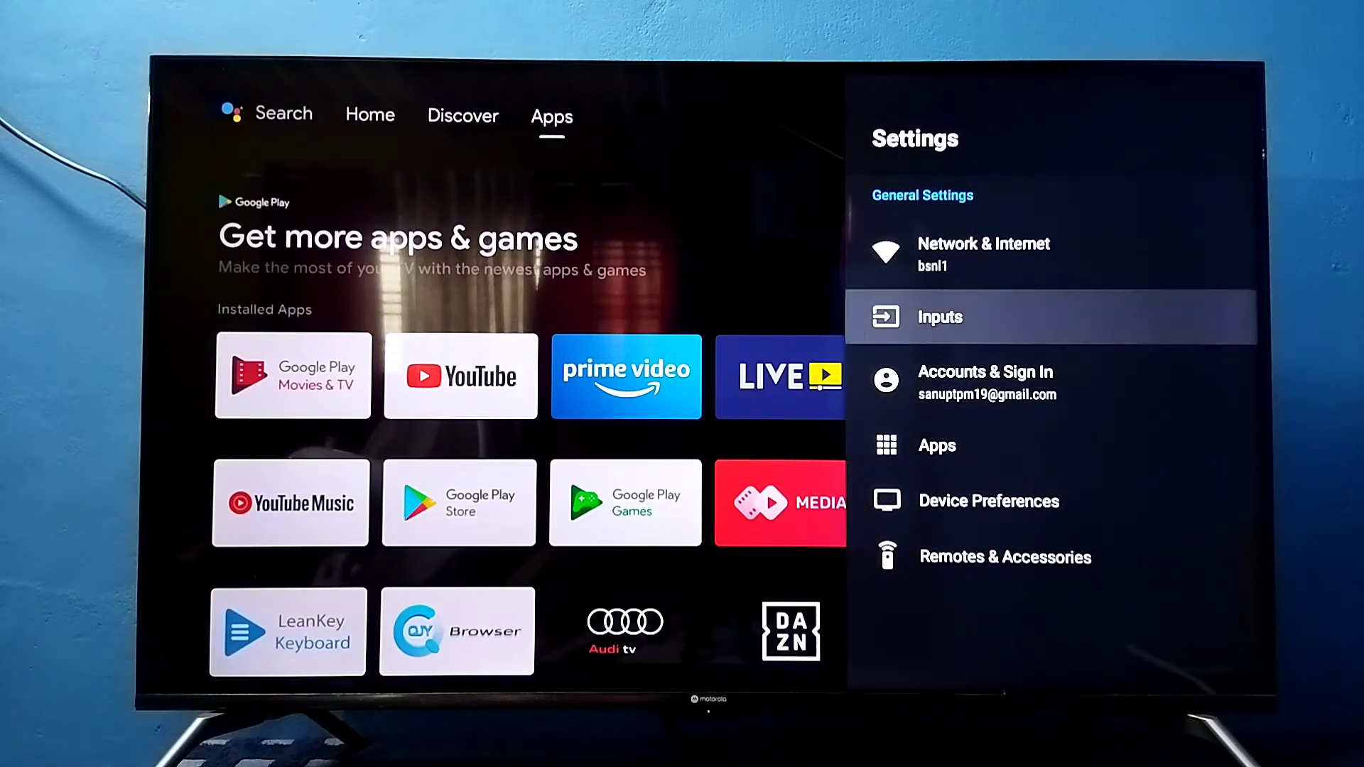
left_click(939, 317)
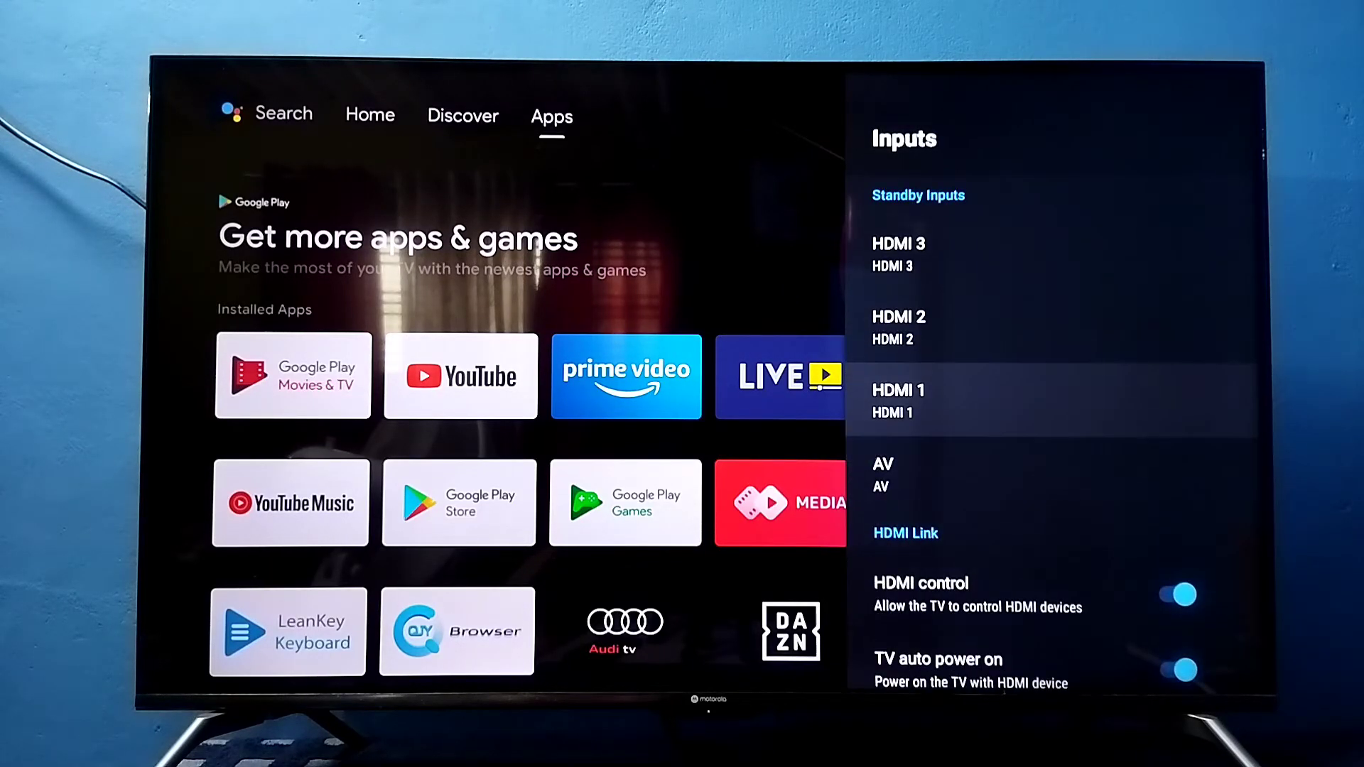
left_click(898, 401)
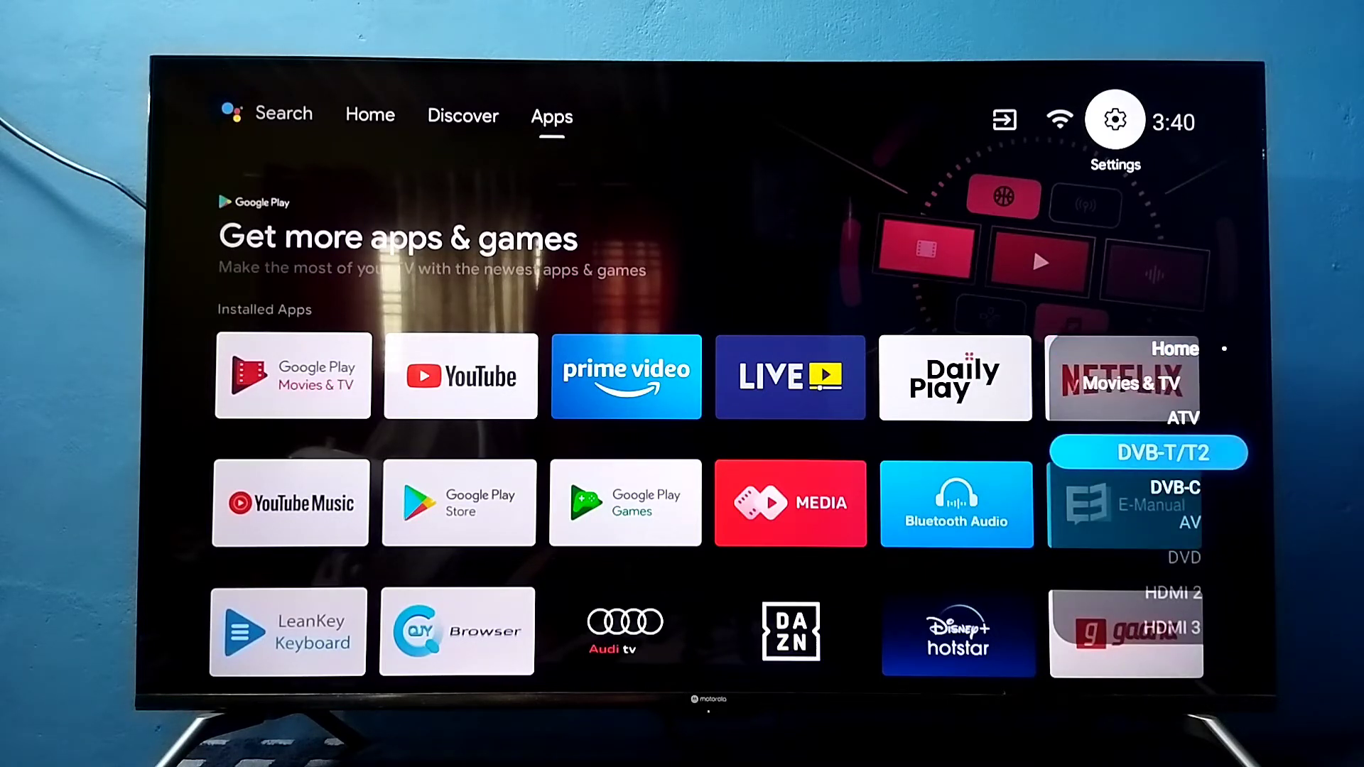
scroll("down", 3)
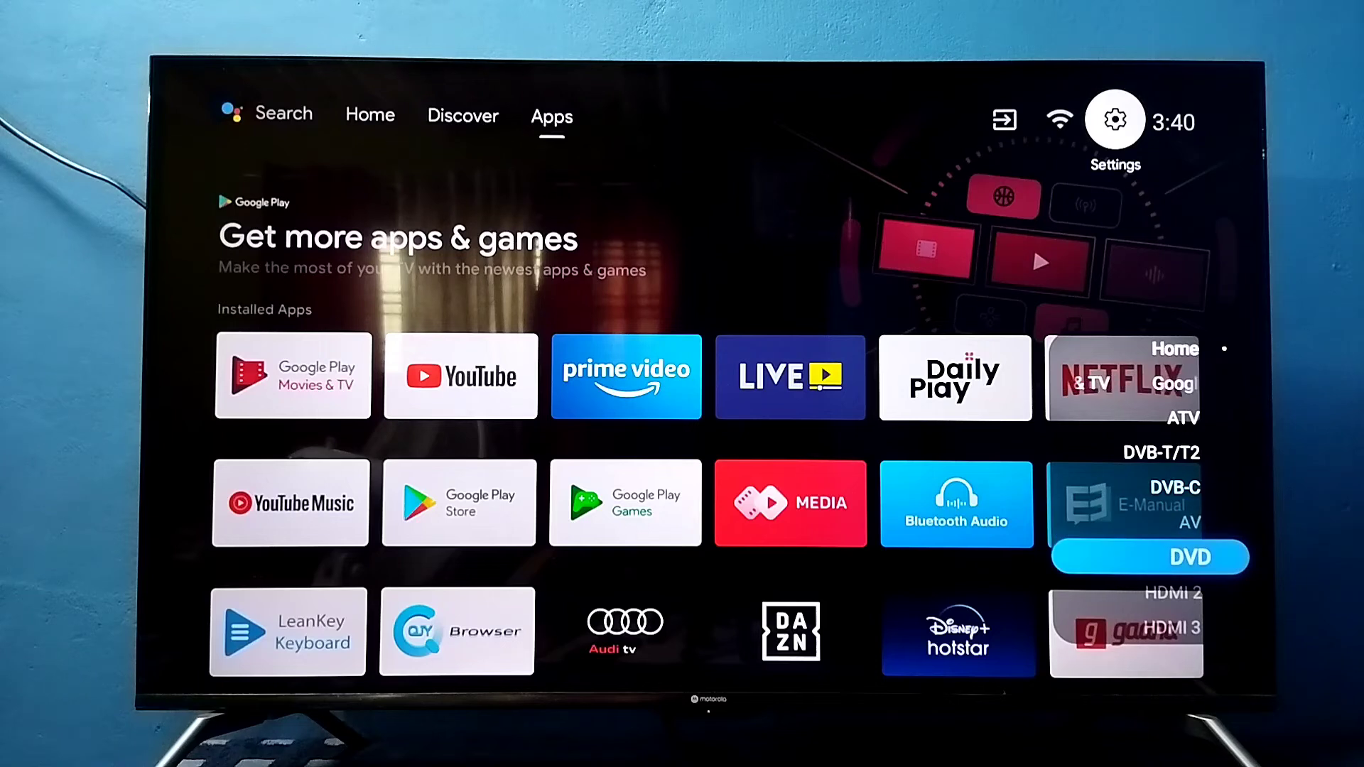